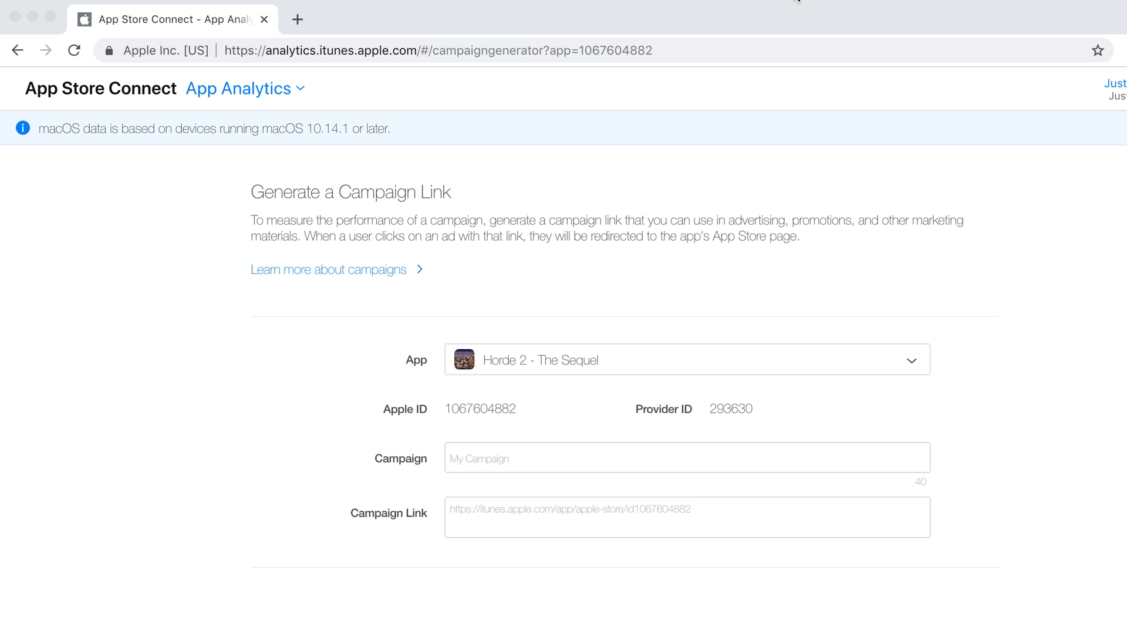
mouse_move(424, 22)
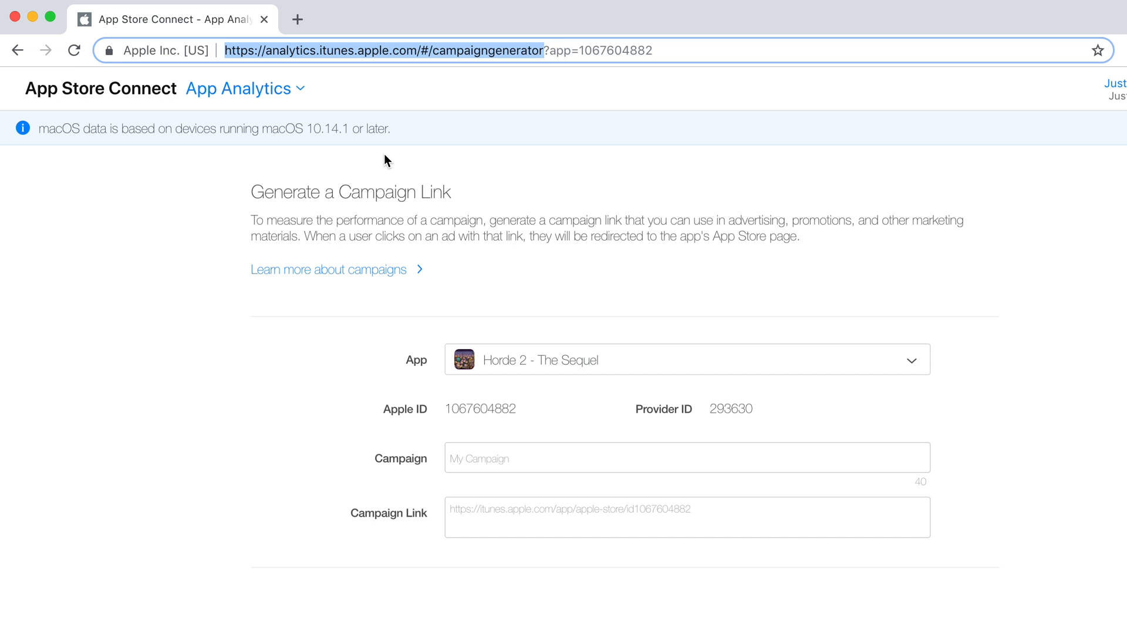
mouse_move(462, 491)
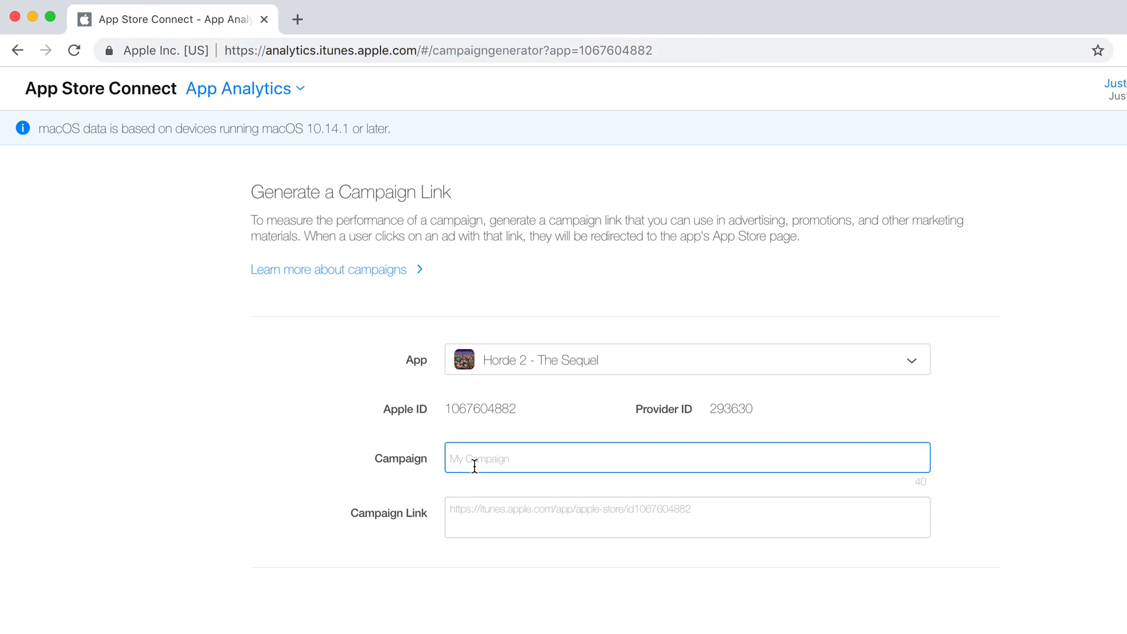
Name the campaign 'YouTube' so the campaign link for Horde 2 - The Sequel is generated
text(Y)
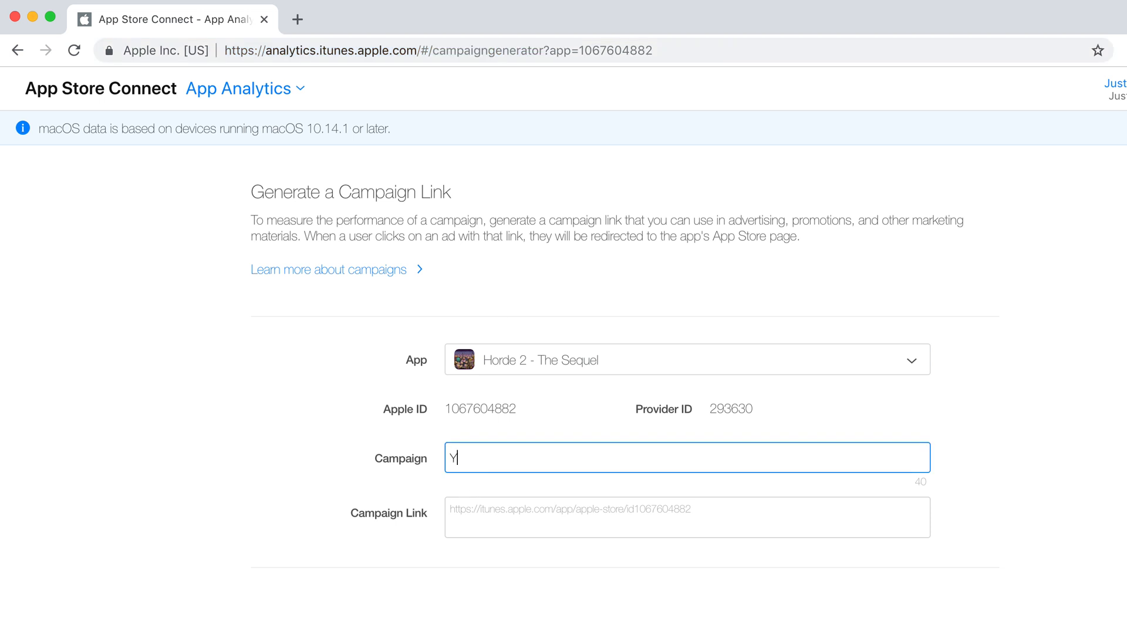
text(ouTube)
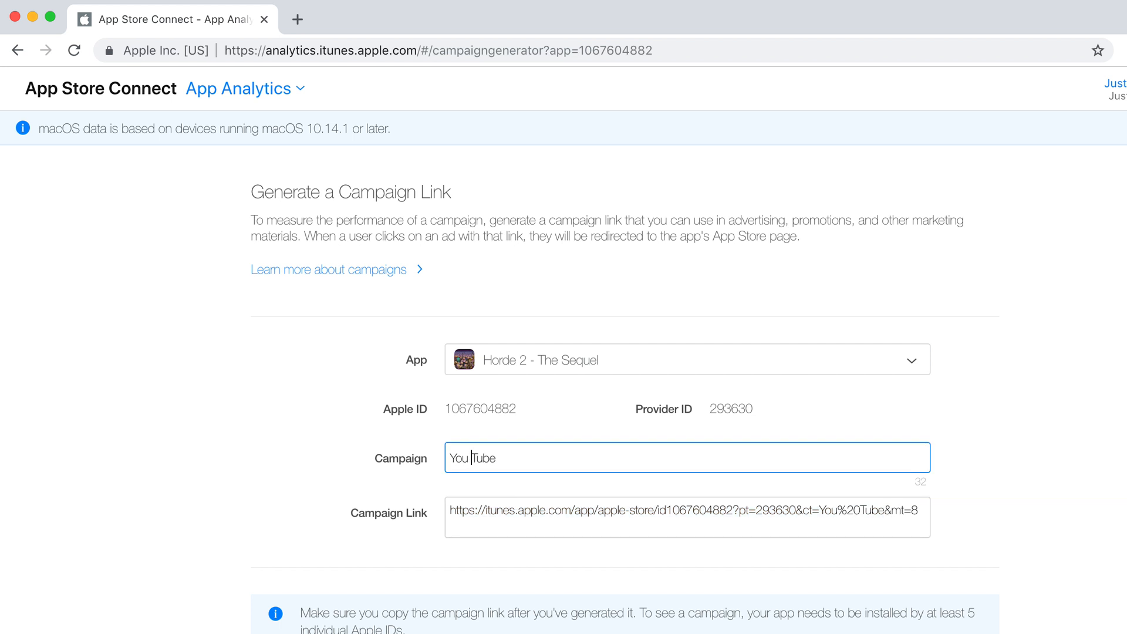
mouse_move(820, 565)
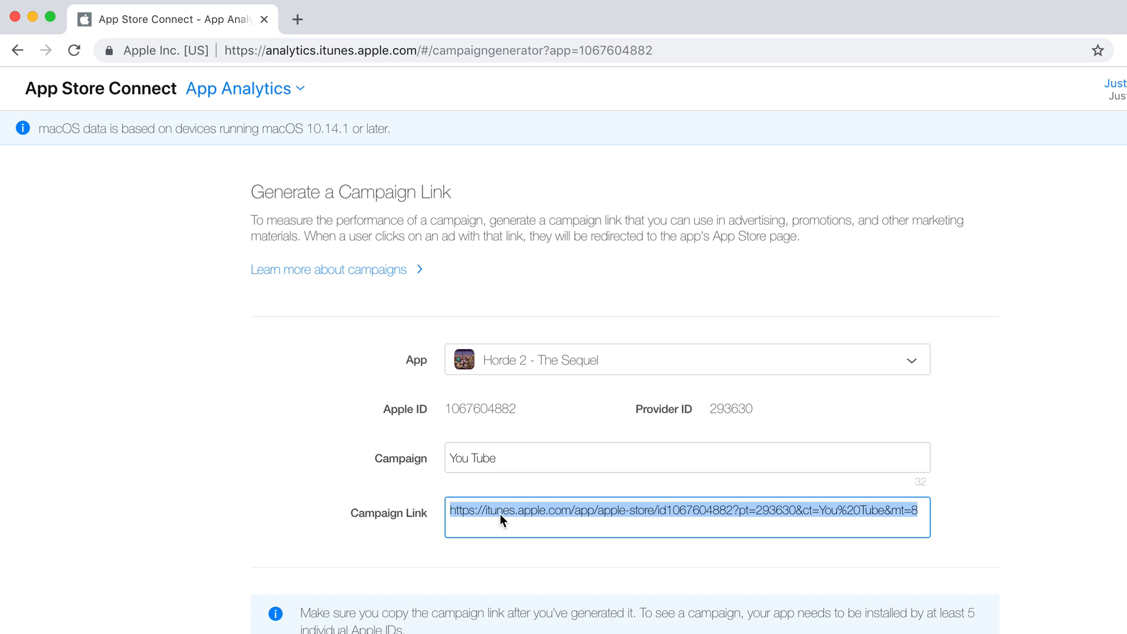
Select the entire generated YouTube campaign link URL for copying
scroll(down, 3)
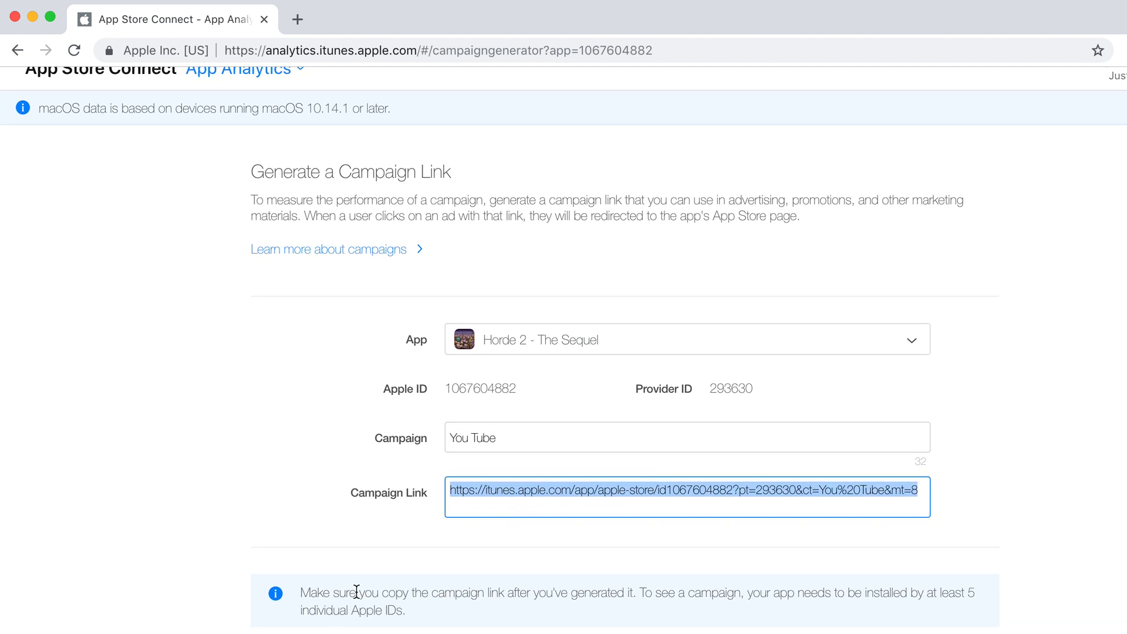
click(523, 507)
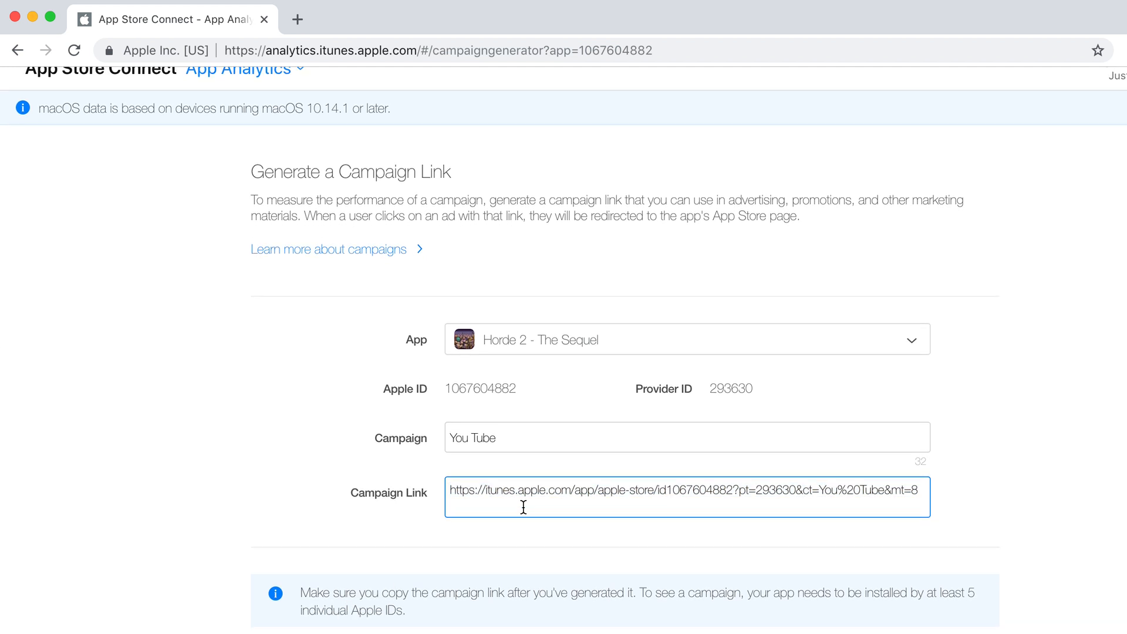
triple_click(650, 489)
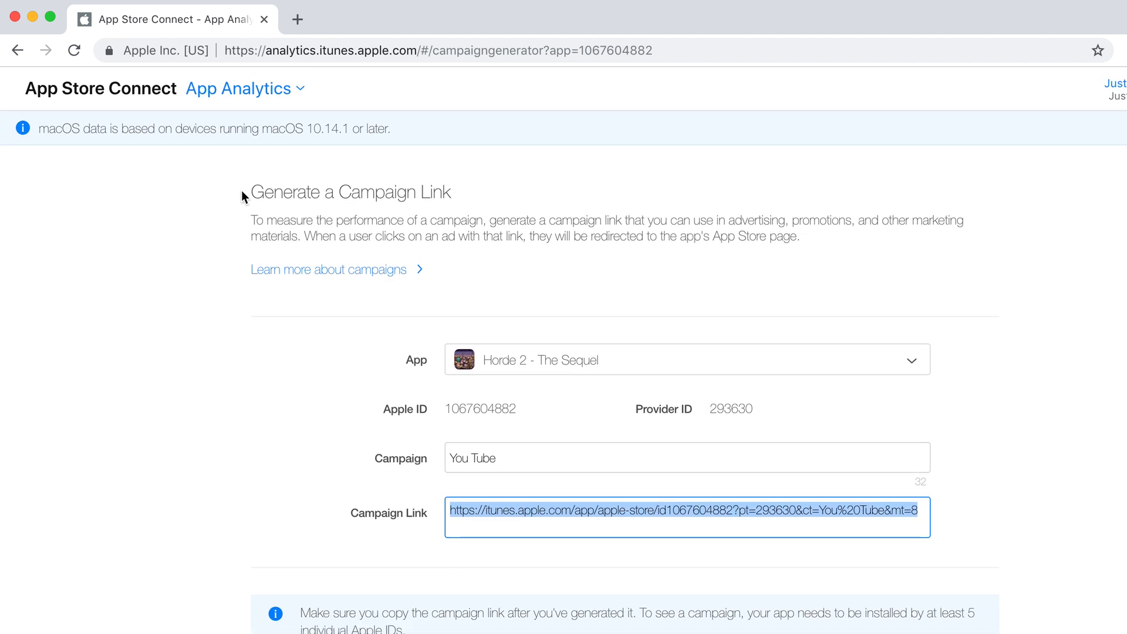
mouse_move(255, 89)
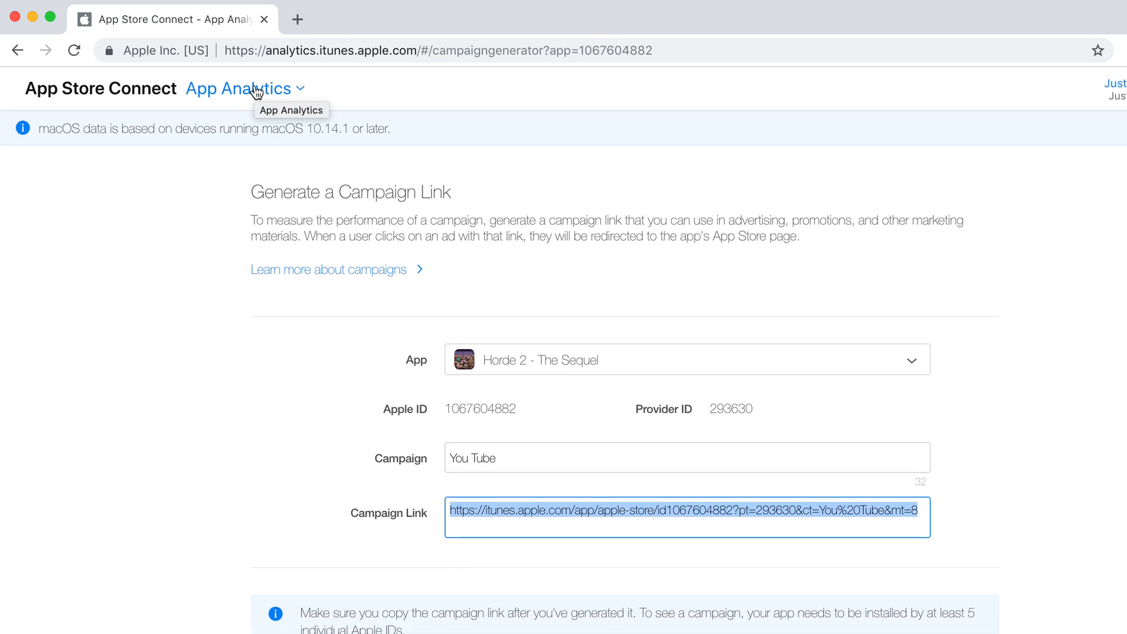
Navigate from the header section list to the App Analytics apps overview
click(244, 88)
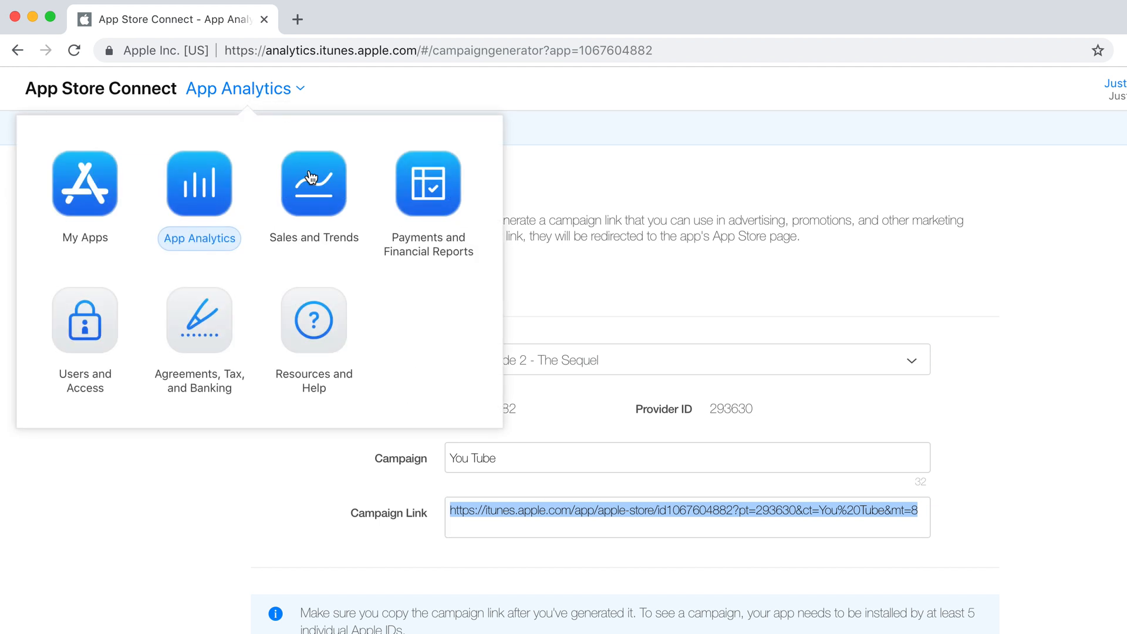
mouse_move(216, 192)
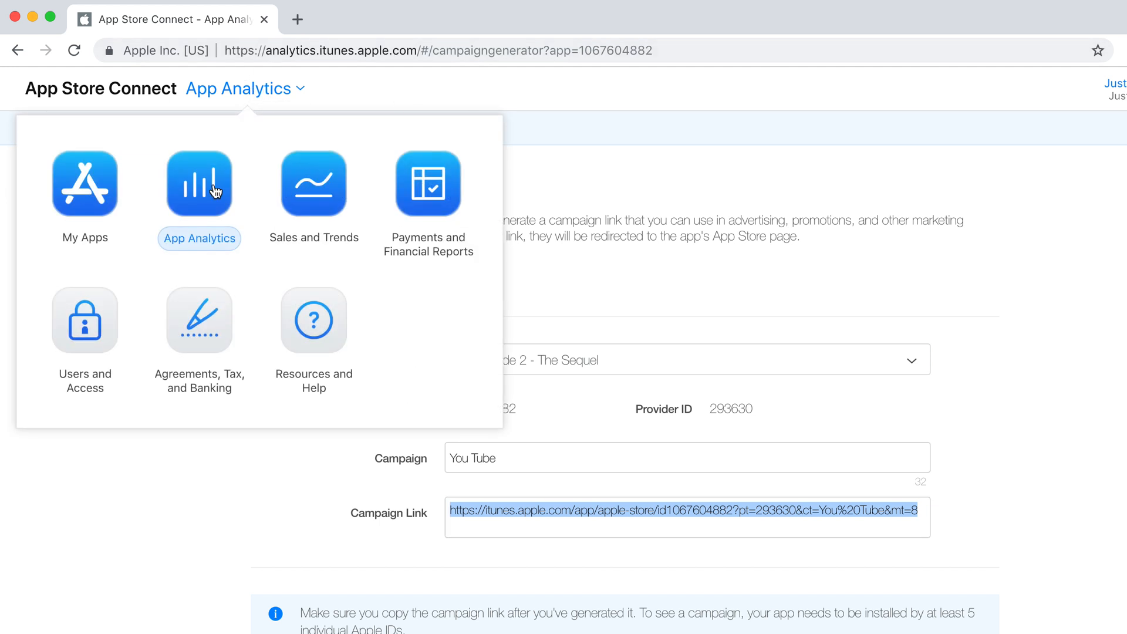
click(199, 185)
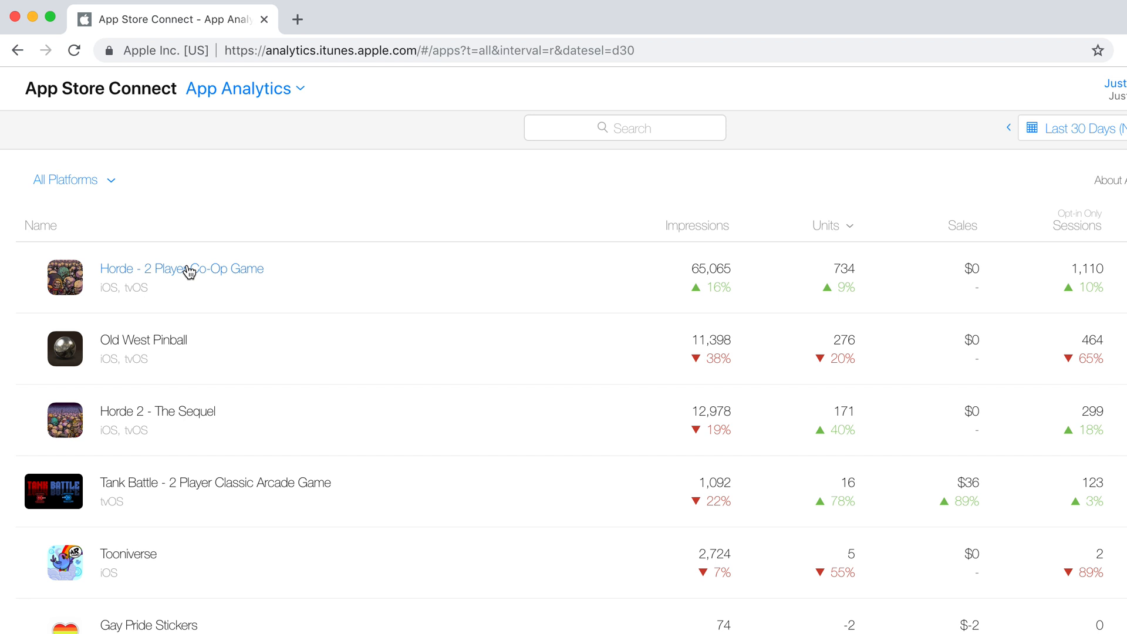
Open Horde - 2 Player Co-Op Game's analytics and show its Product Page Views metrics
click(182, 269)
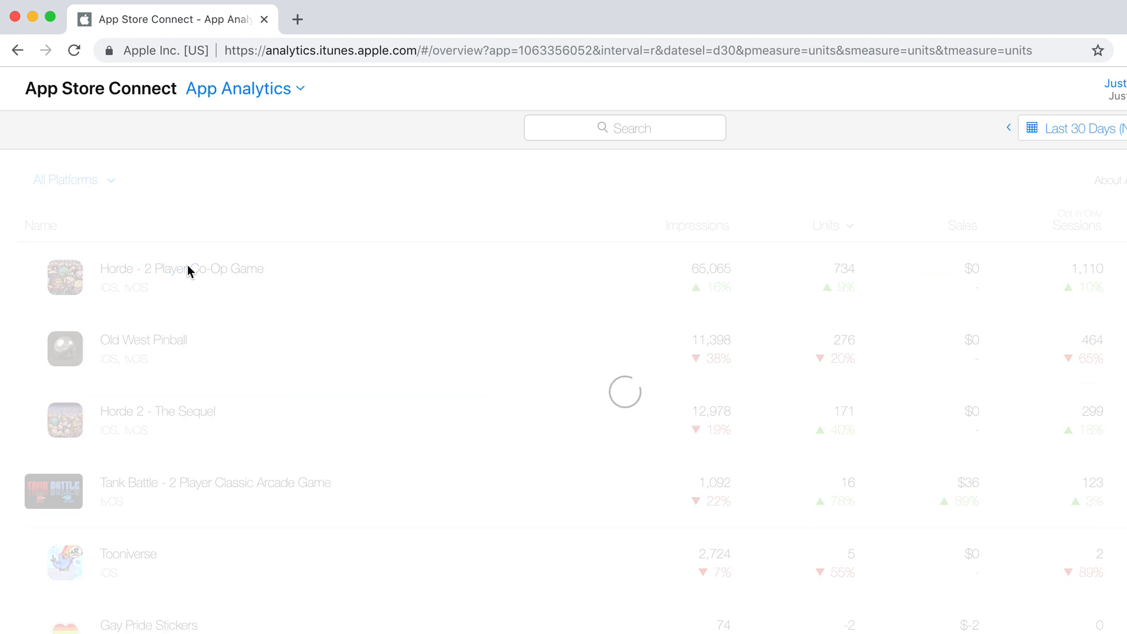
click(182, 278)
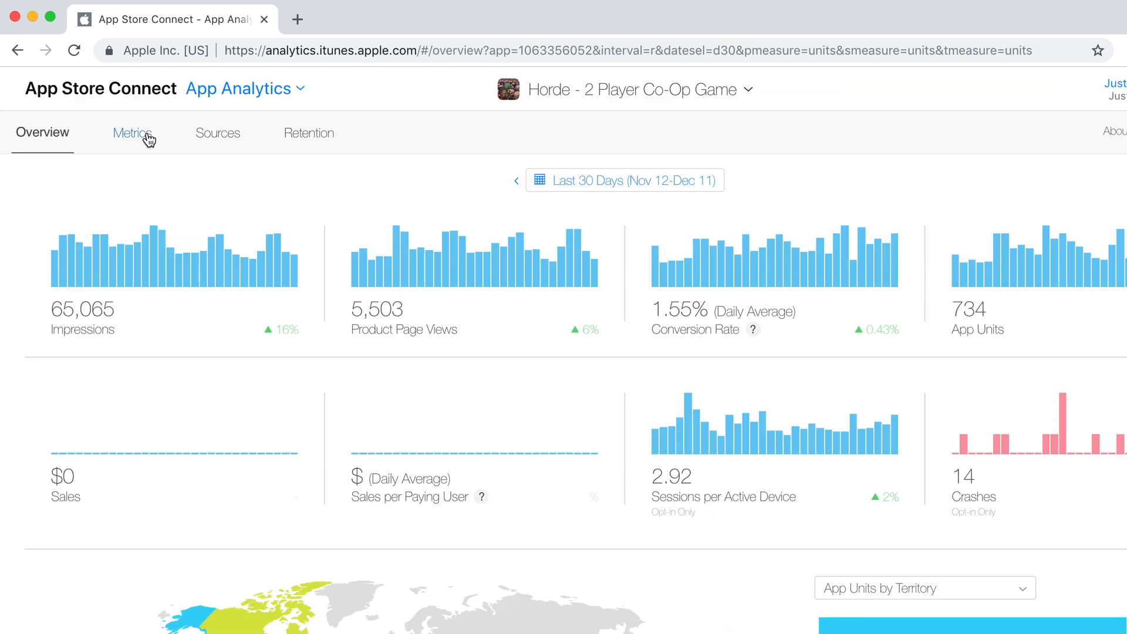
click(133, 133)
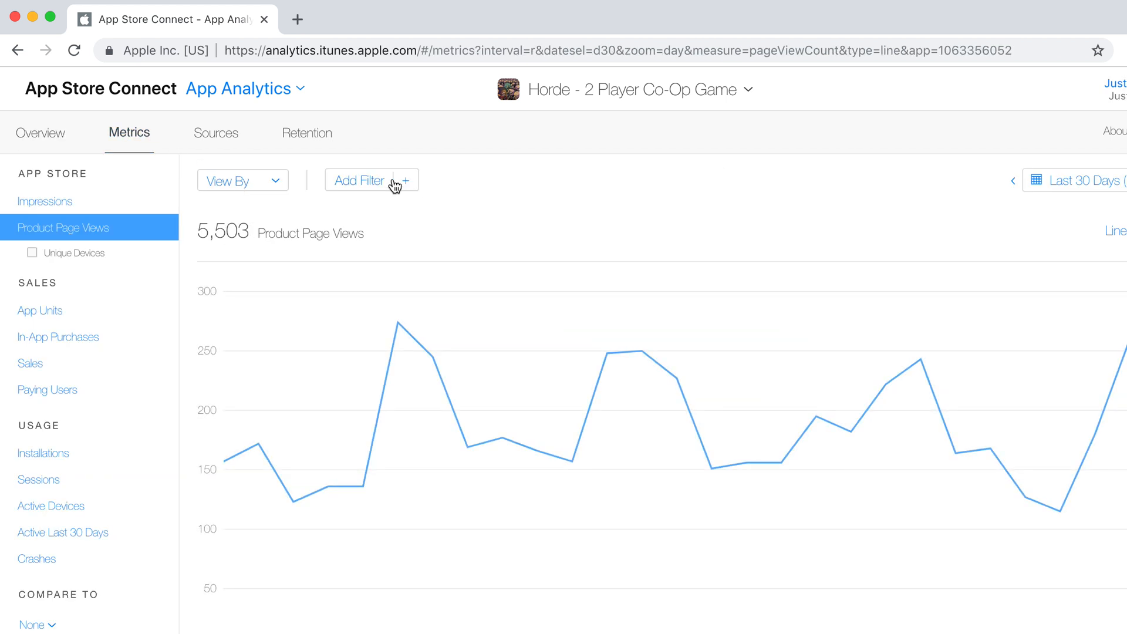
Show the Add Filter list with device, region, source and campaign options
click(372, 180)
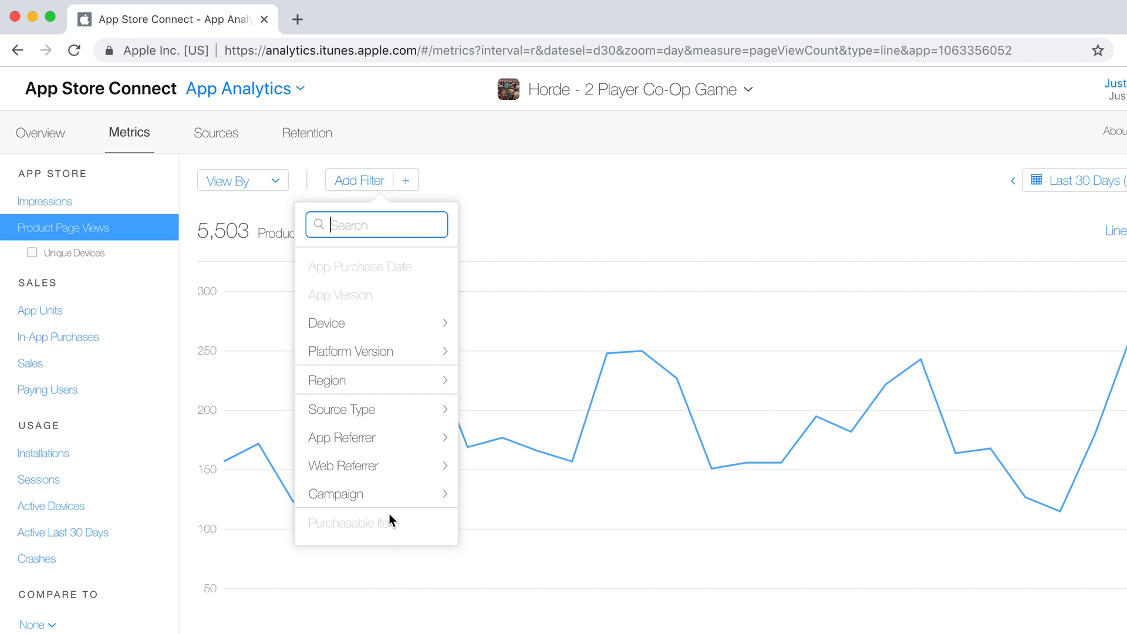
mouse_move(392, 507)
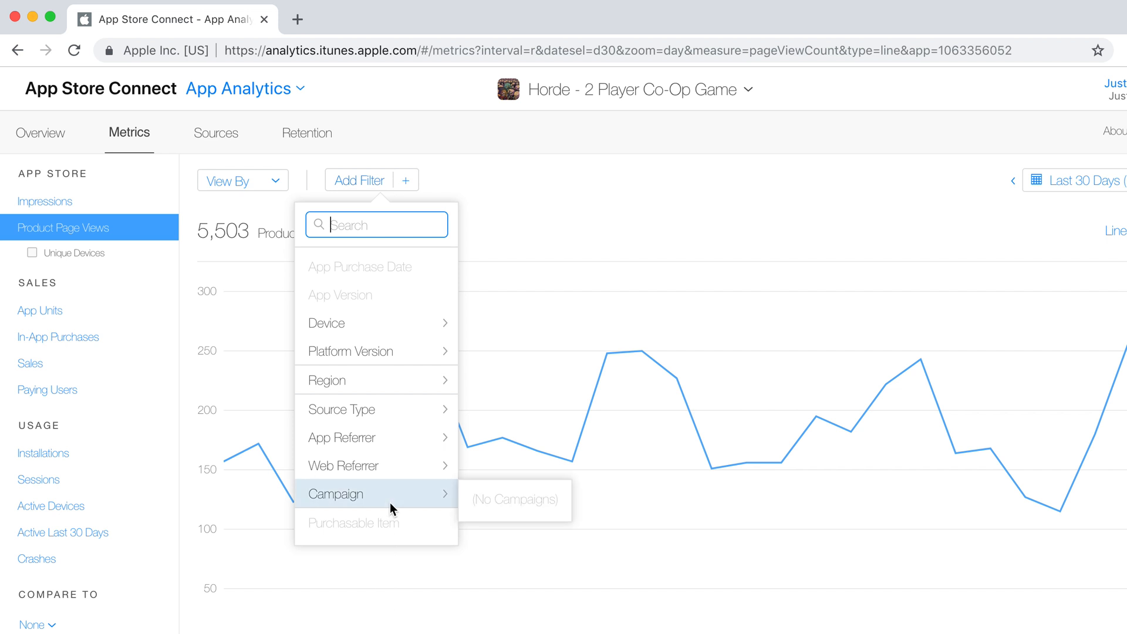
mouse_move(512, 508)
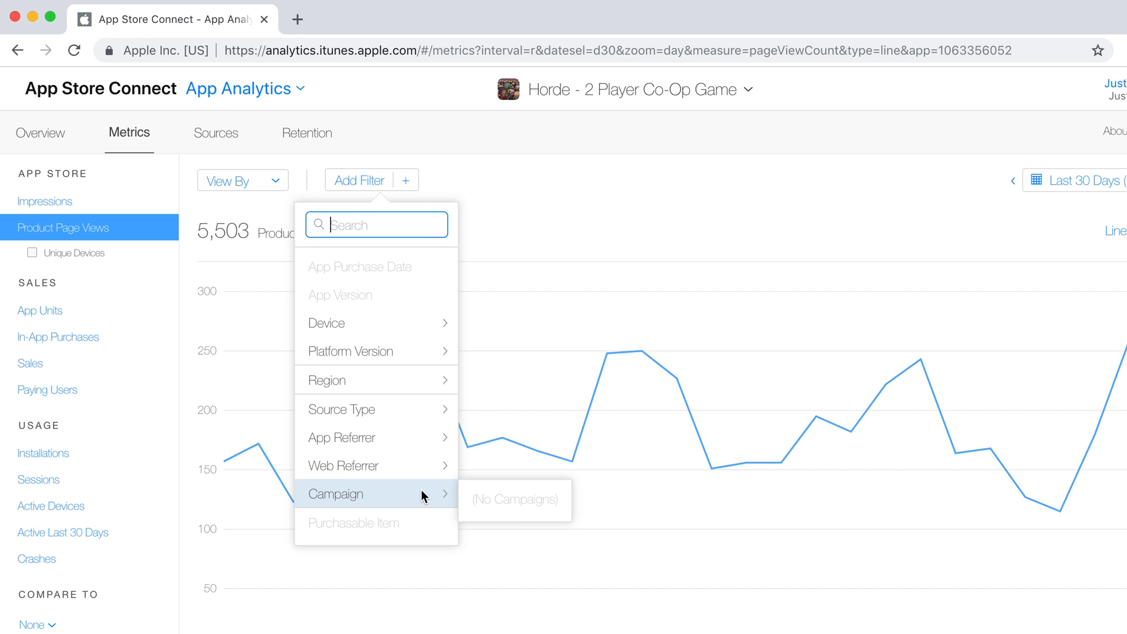
mouse_move(437, 493)
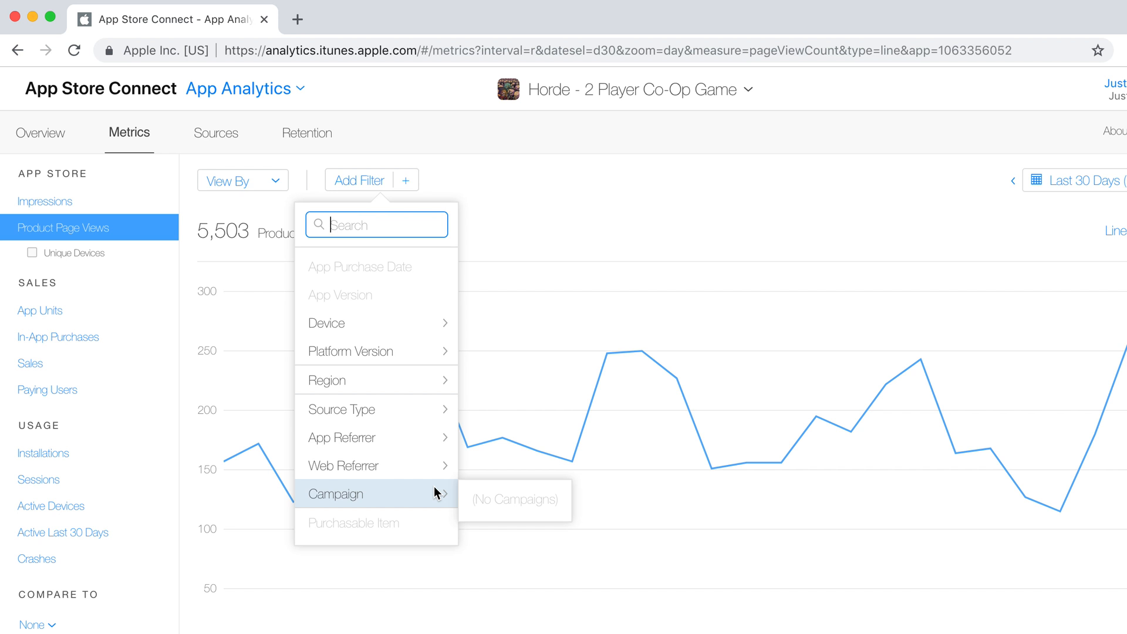
mouse_move(430, 466)
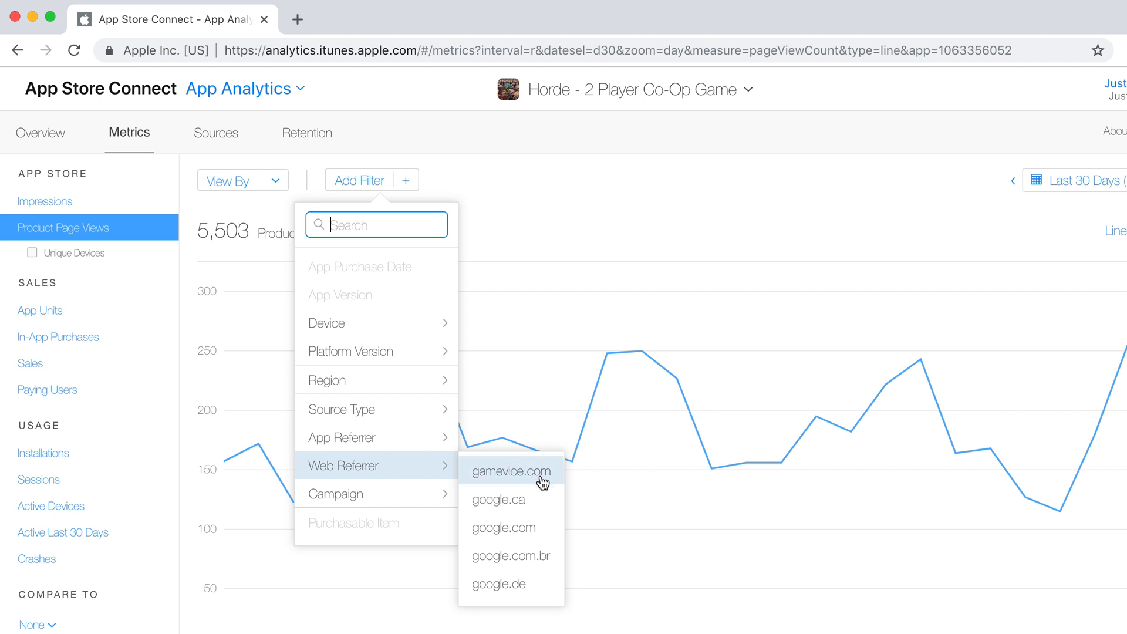
mouse_move(542, 485)
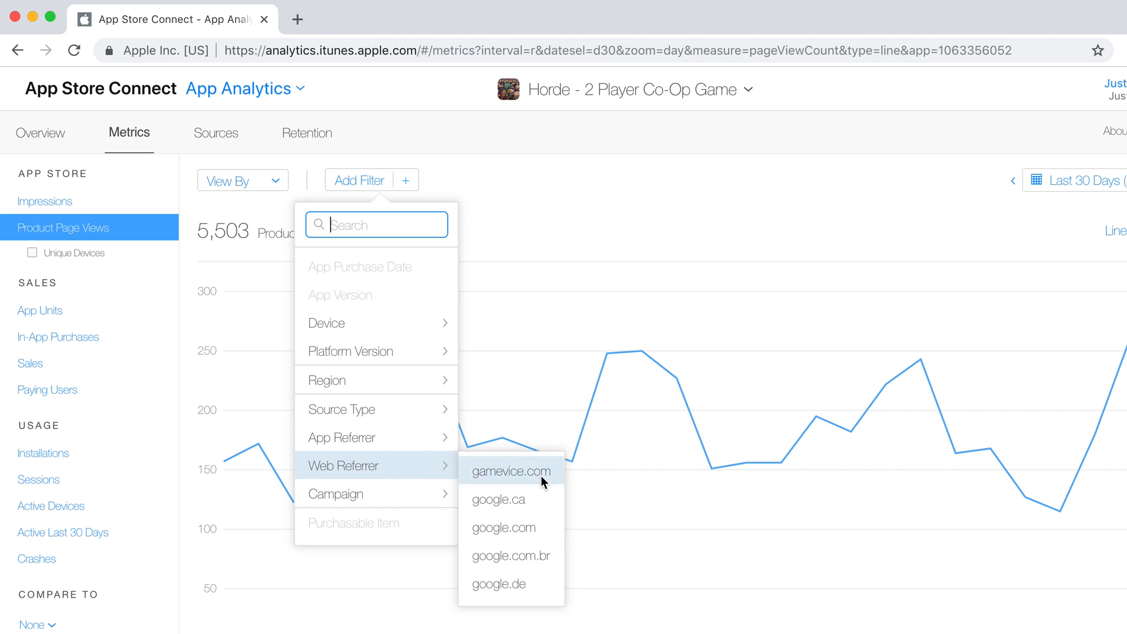
mouse_move(514, 508)
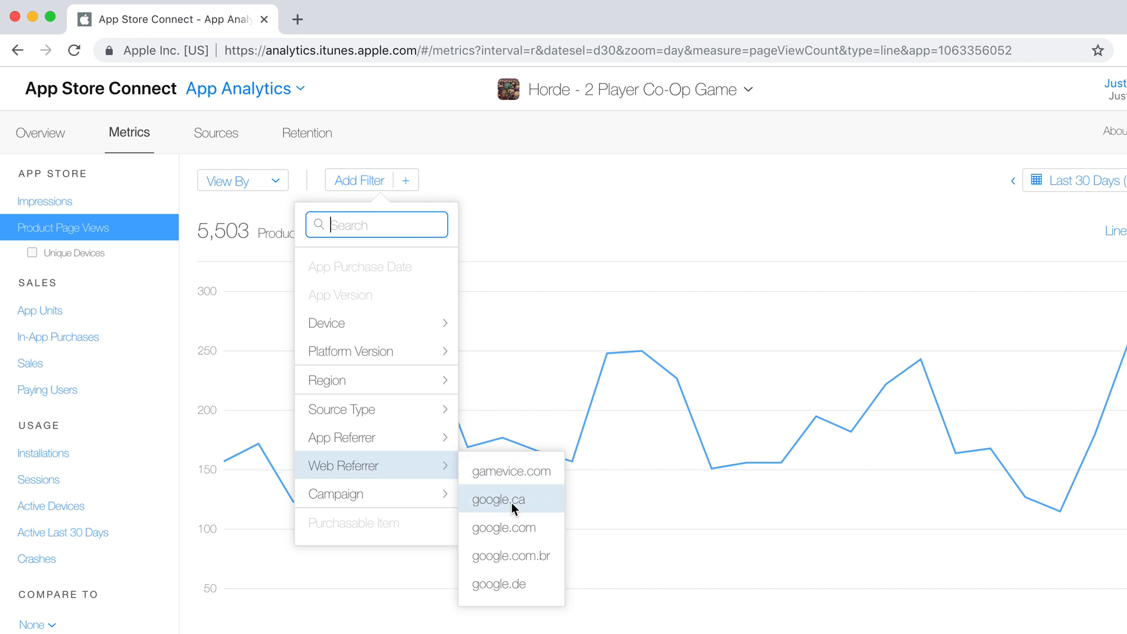
mouse_move(506, 568)
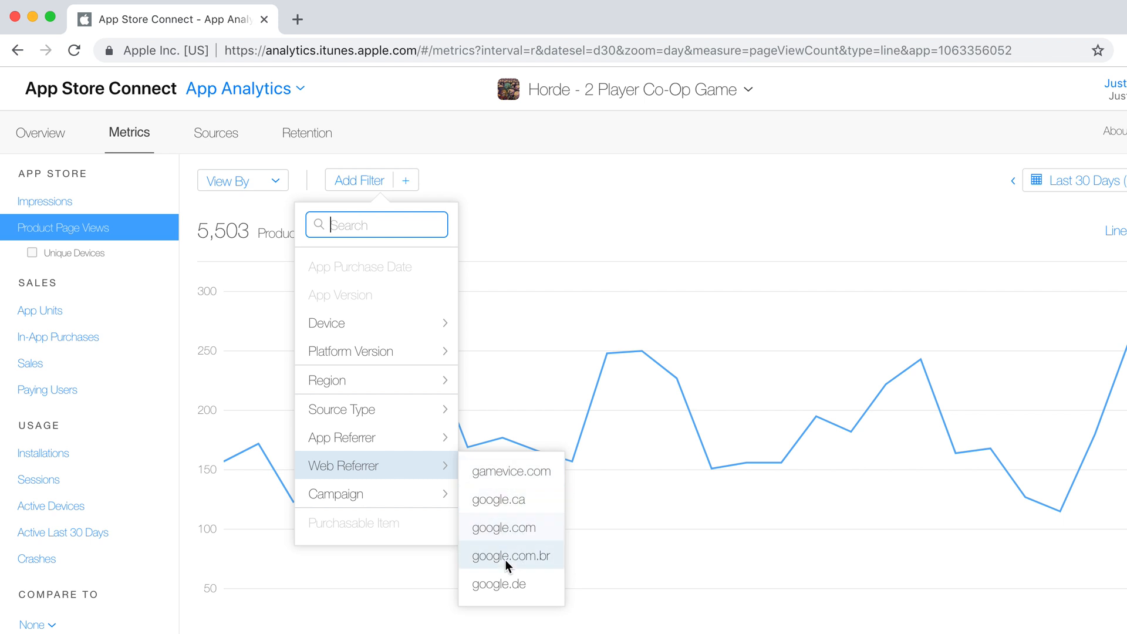